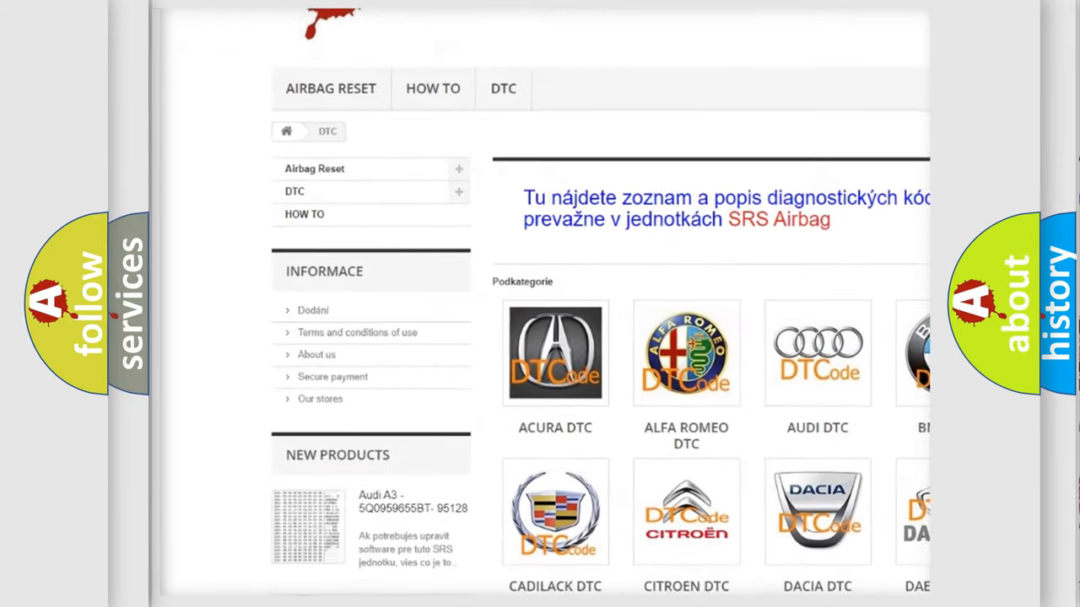
Scroll the DTC category grid down to the Isuzu through Kia manufacturer rows.
{"action": "scroll", "scroll_direction": "down", "scroll_amount": 3}
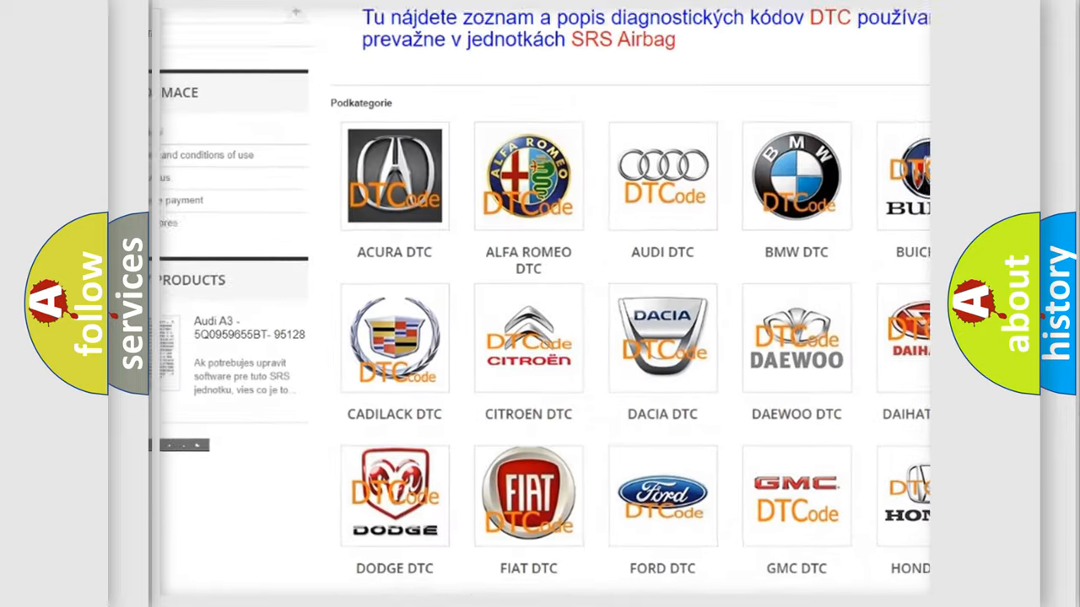
{"action": "scroll", "scroll_direction": "down", "scroll_amount": 3}
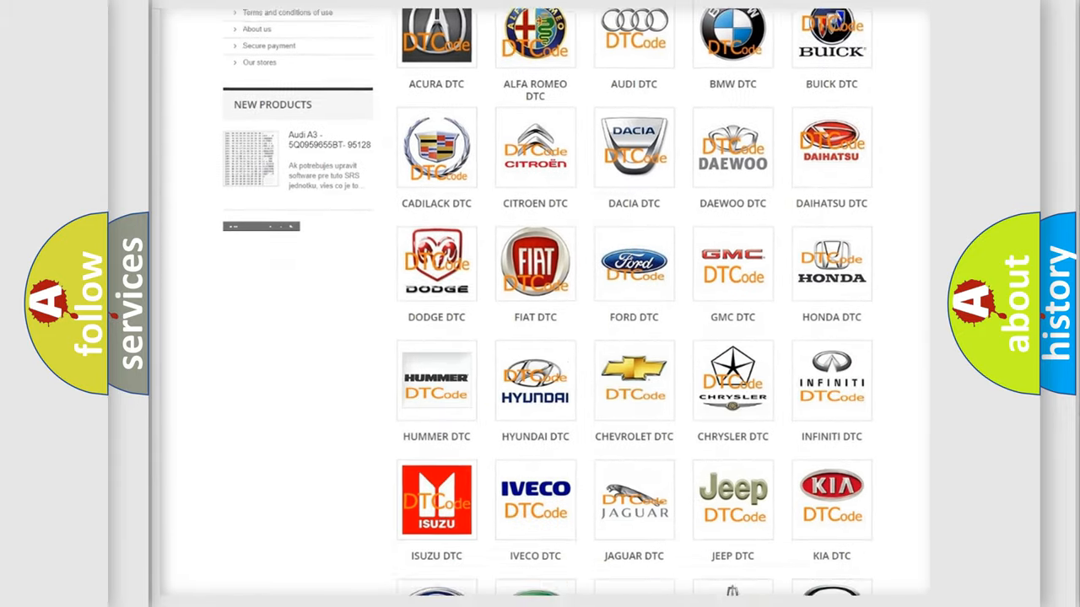
{"action": "scroll", "scroll_direction": "down", "scroll_amount": 3}
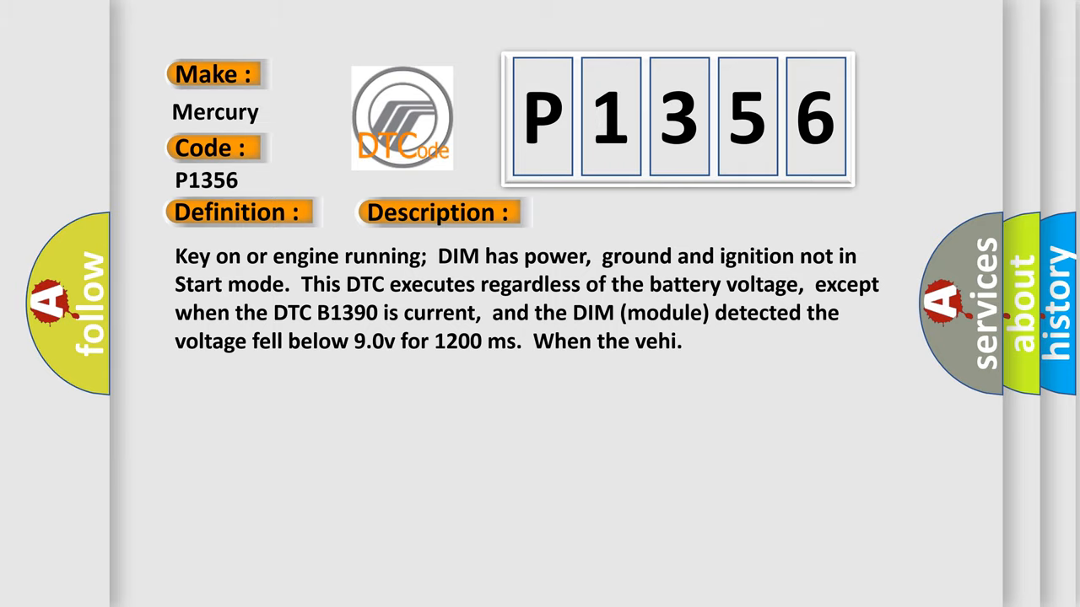
Reveal the P1356 cause slide, a Class 2 circuit message to other modules.
{"action": "left_click", "coordinate": [618, 212]}
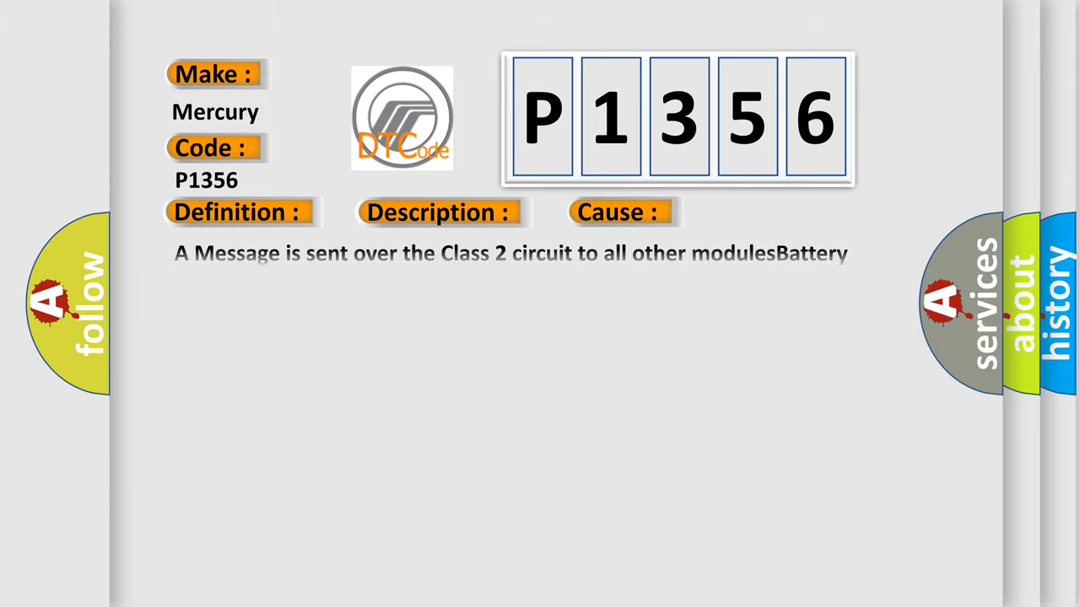